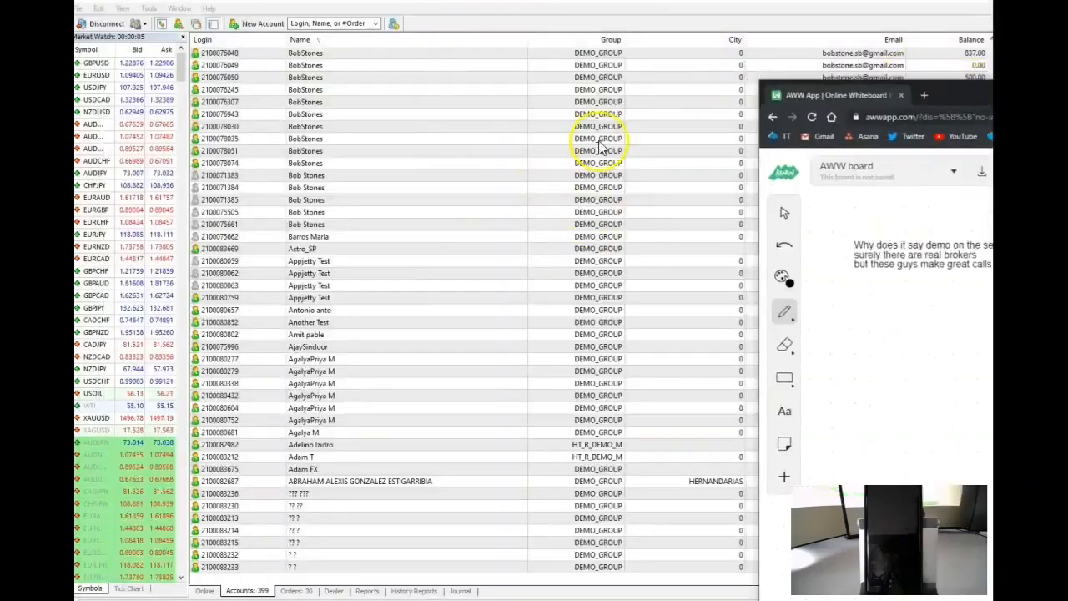
mouse_move(279, 136)
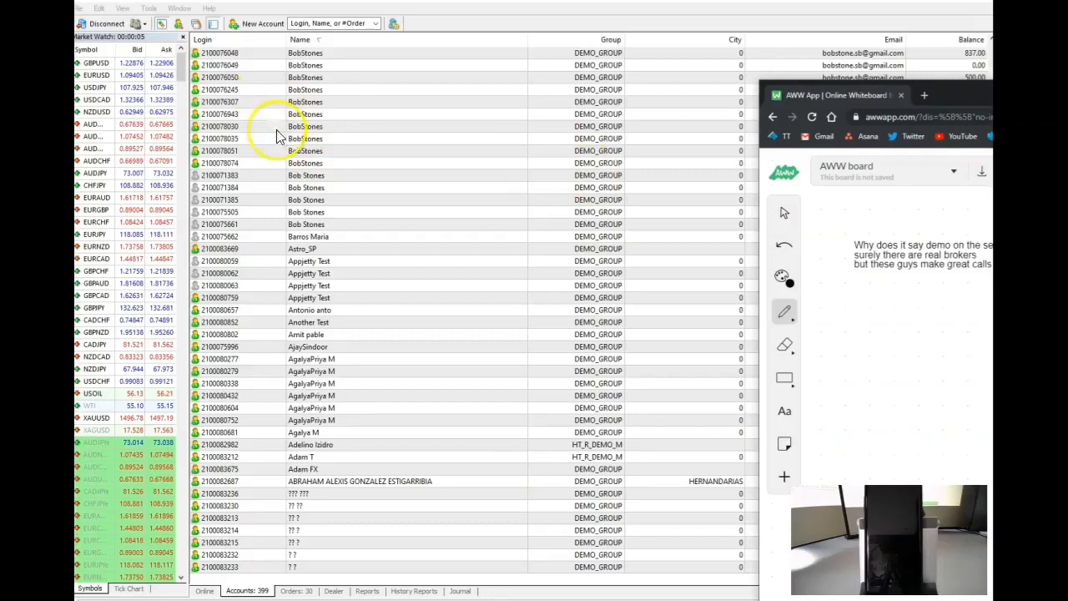
mouse_move(334, 484)
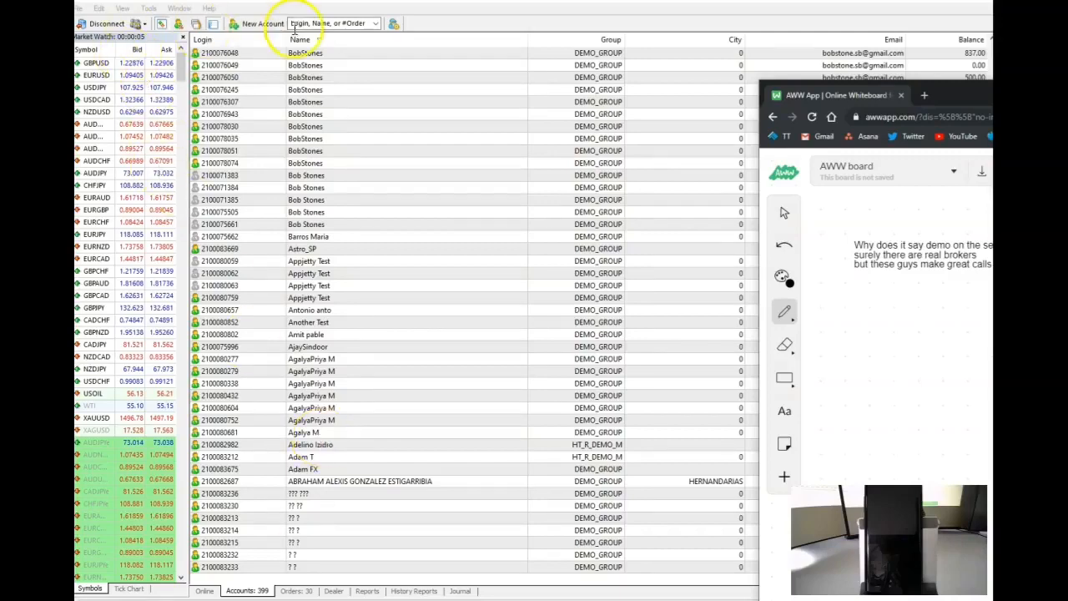
Step: Review the available account groups in the New Account form, then close it without creating one
click(263, 22)
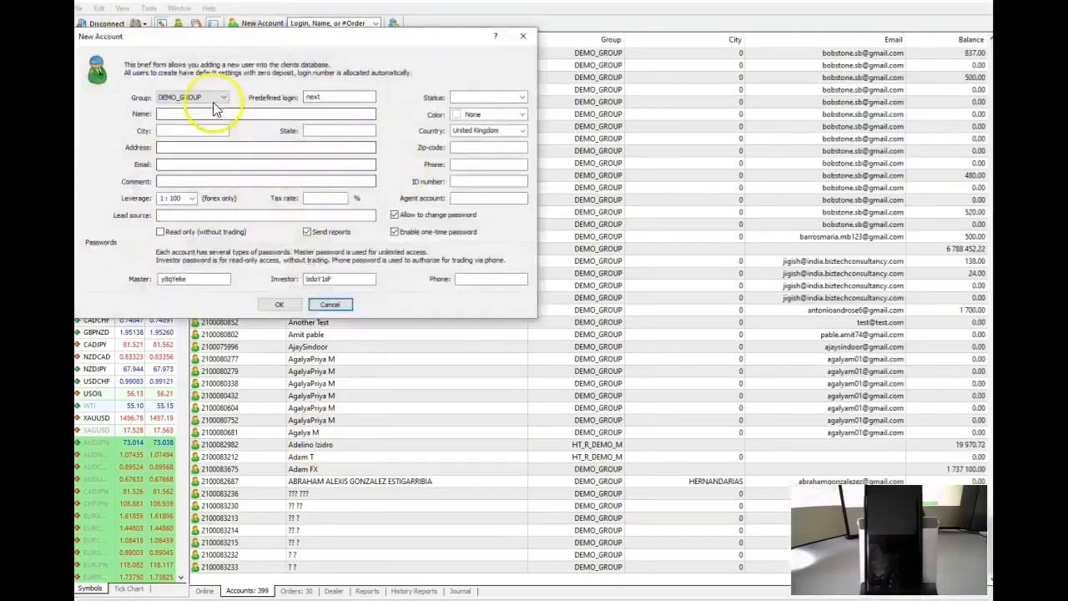
click(224, 97)
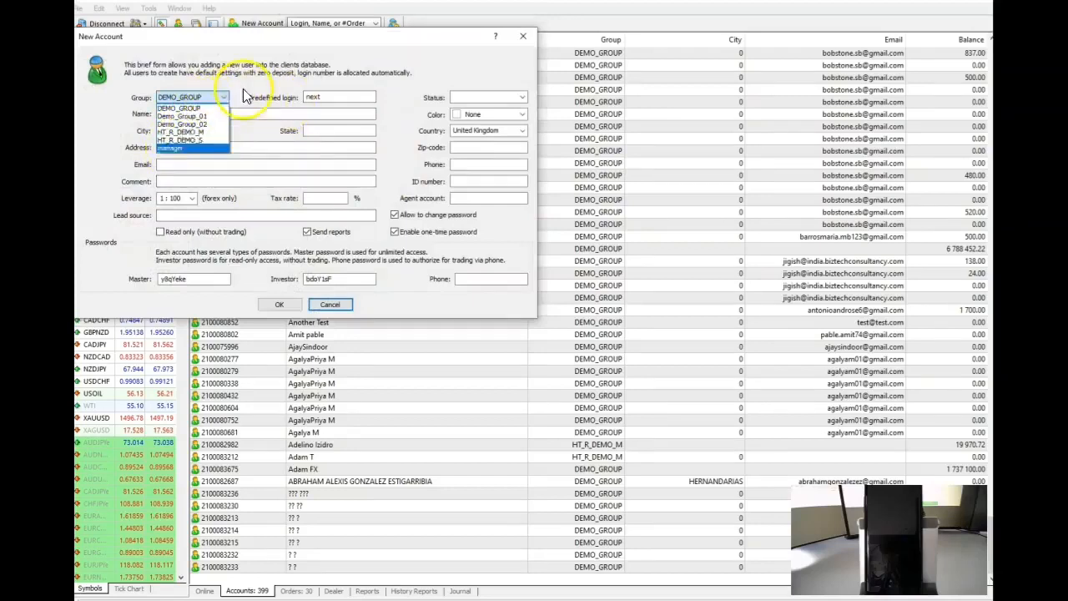
click(329, 303)
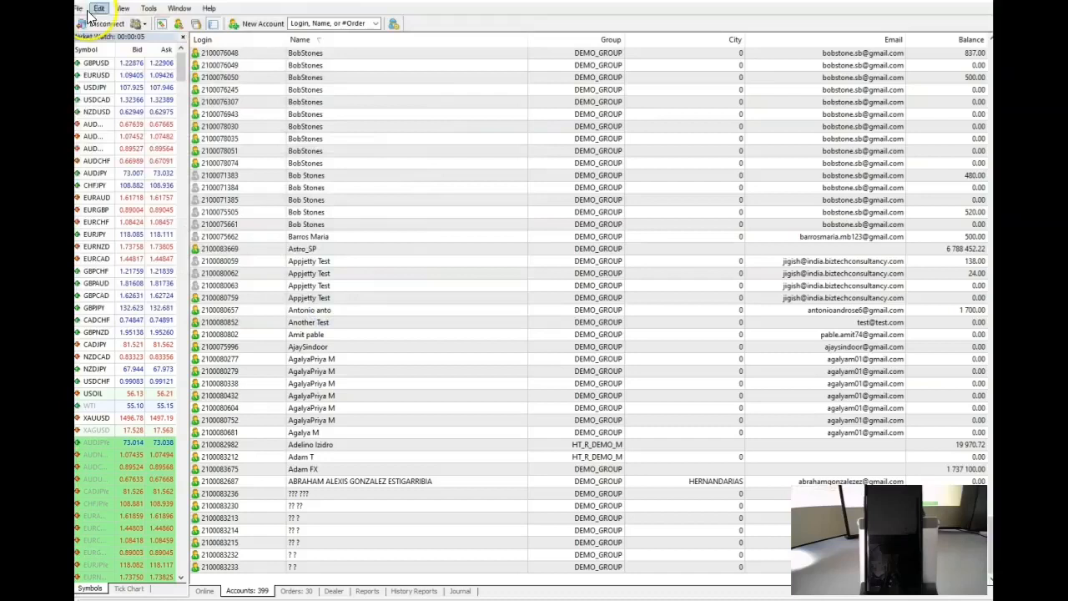
click(78, 8)
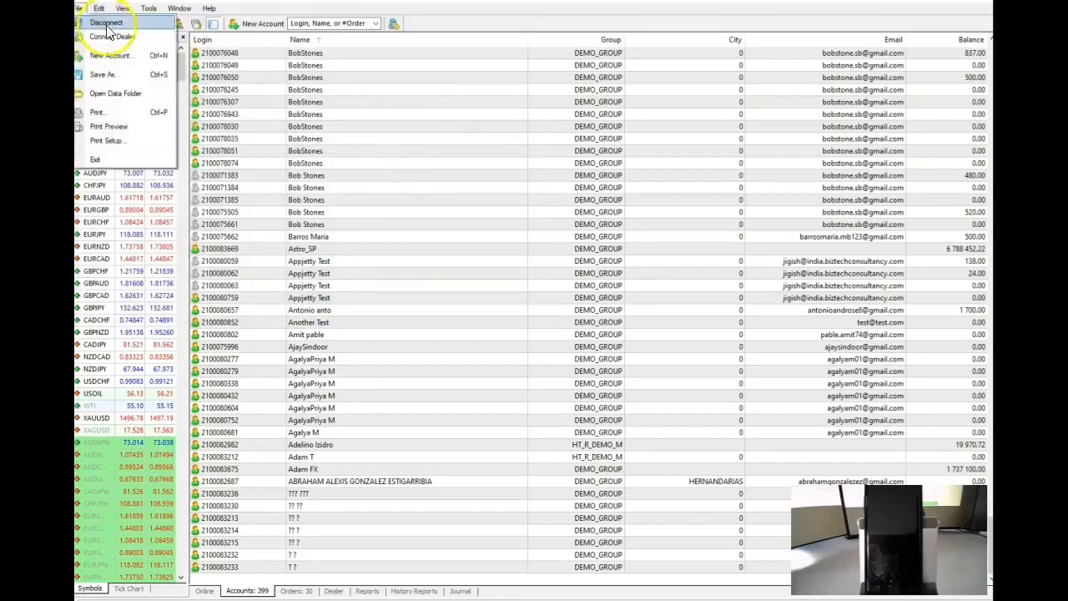
mouse_move(104, 74)
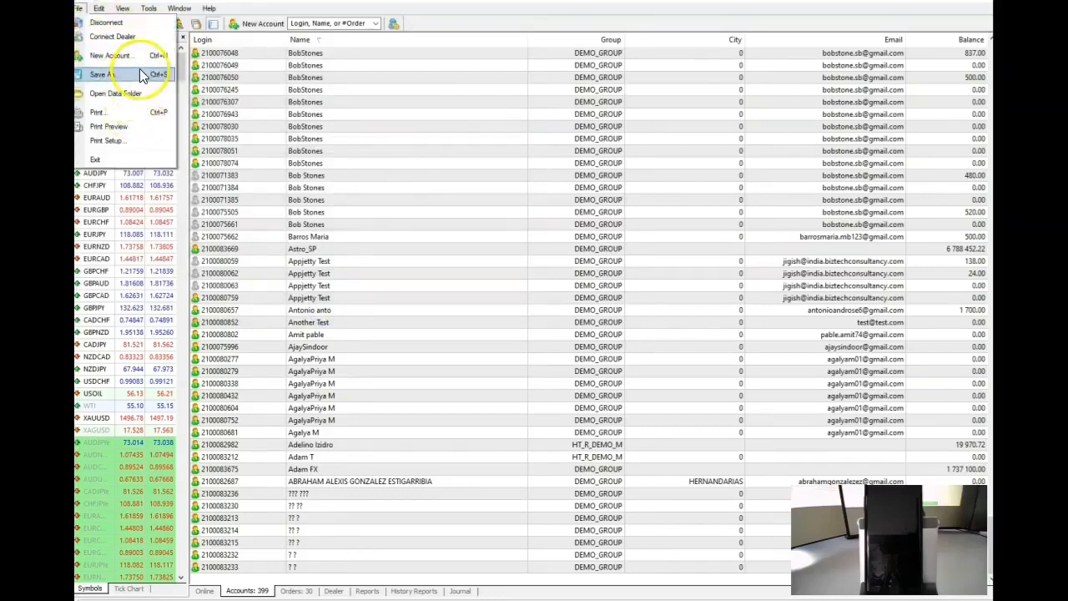
mouse_move(110, 55)
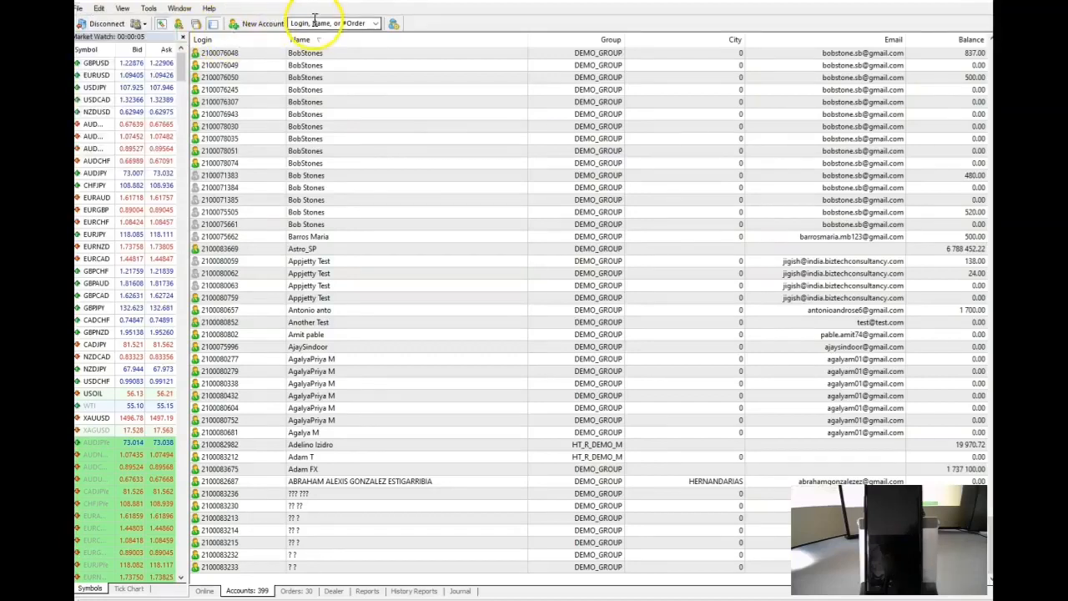
mouse_move(550, 367)
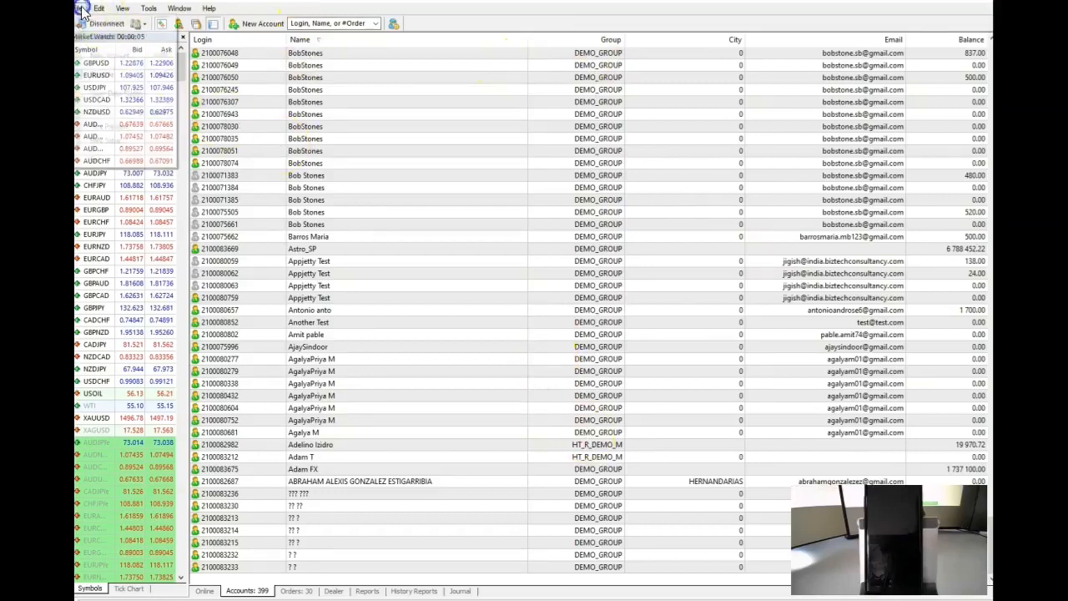
click(79, 7)
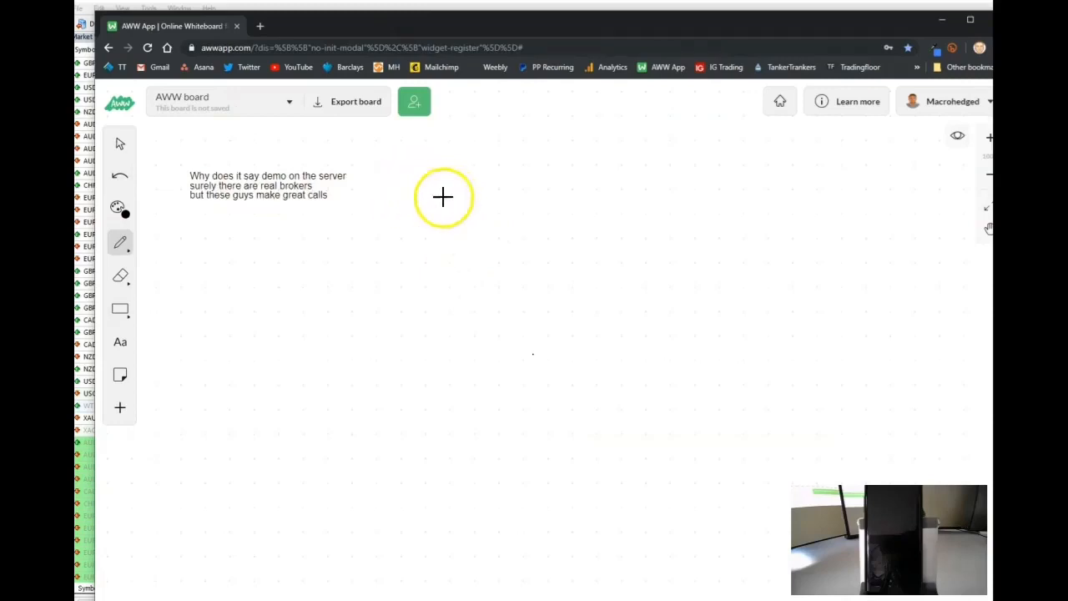
mouse_move(403, 202)
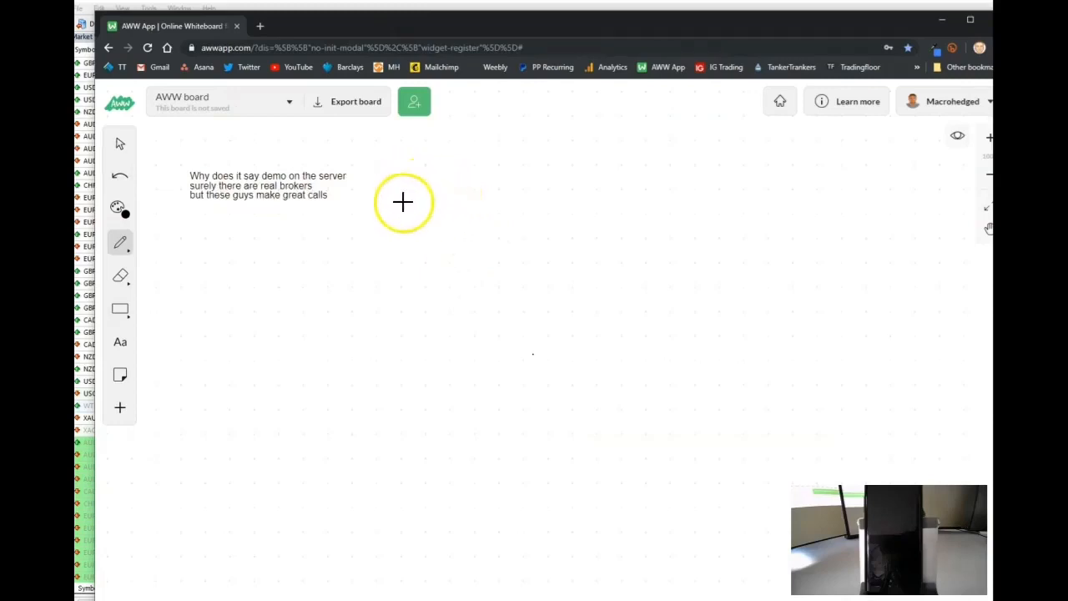
Step: Draw the labelled platform bar, a connecting line, and a branching shape on the right
drag(417, 200, 563, 196)
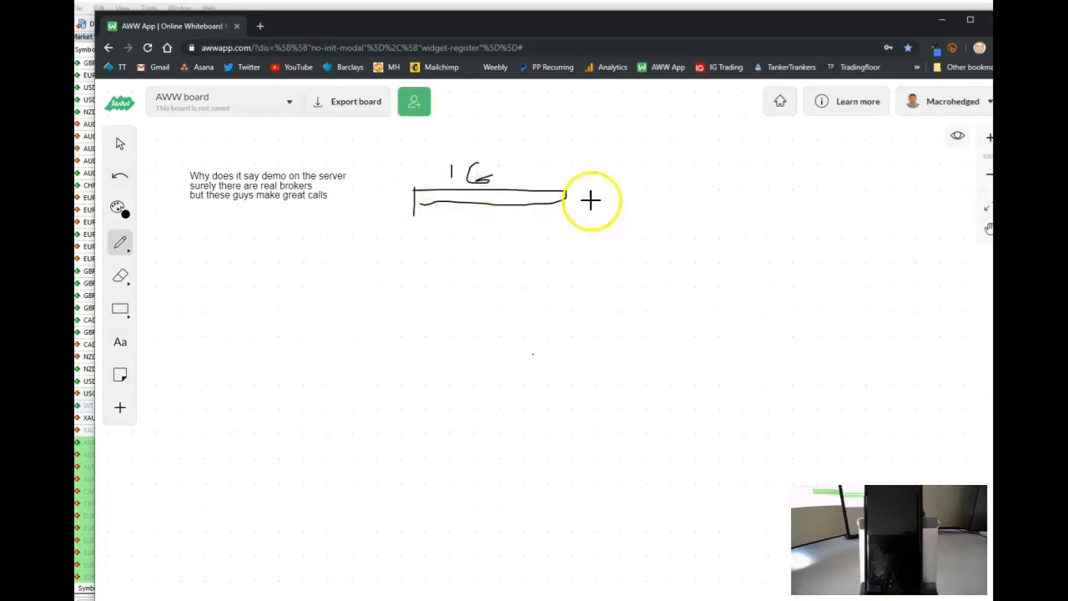
drag(567, 200, 759, 207)
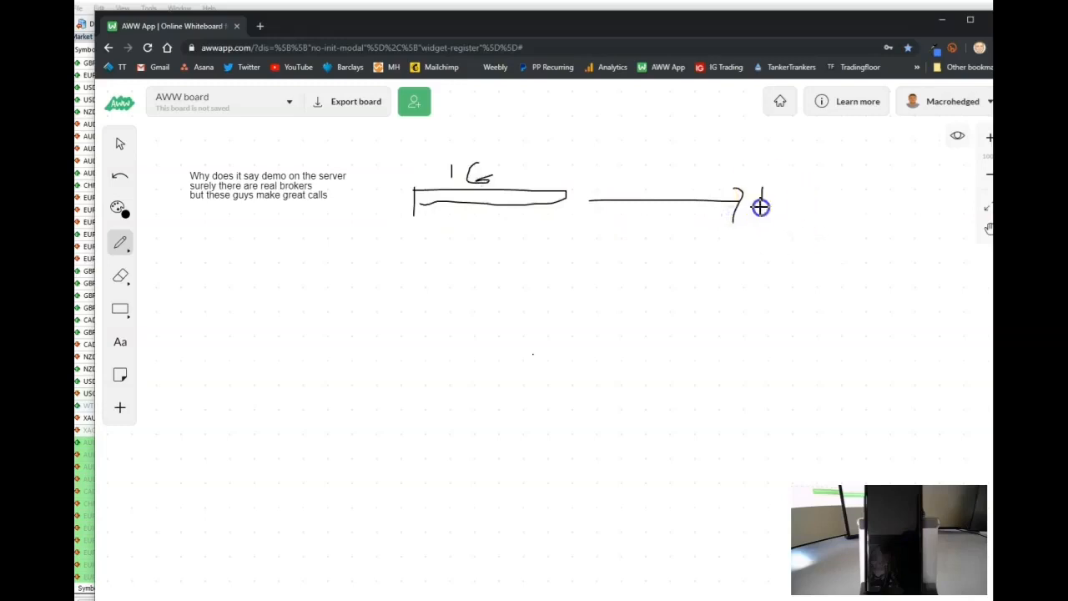
drag(759, 207, 926, 253)
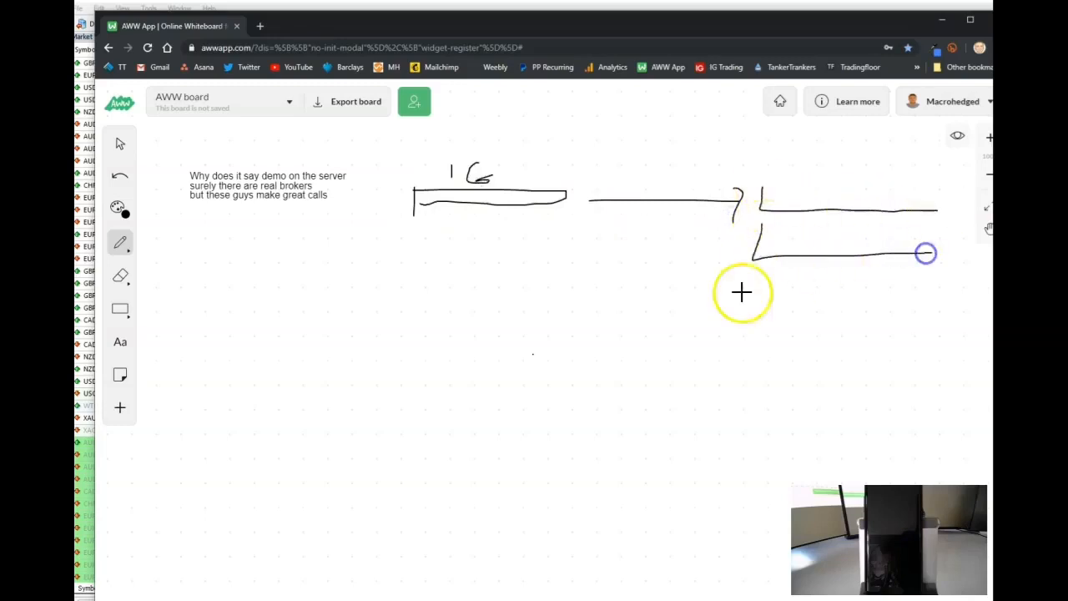